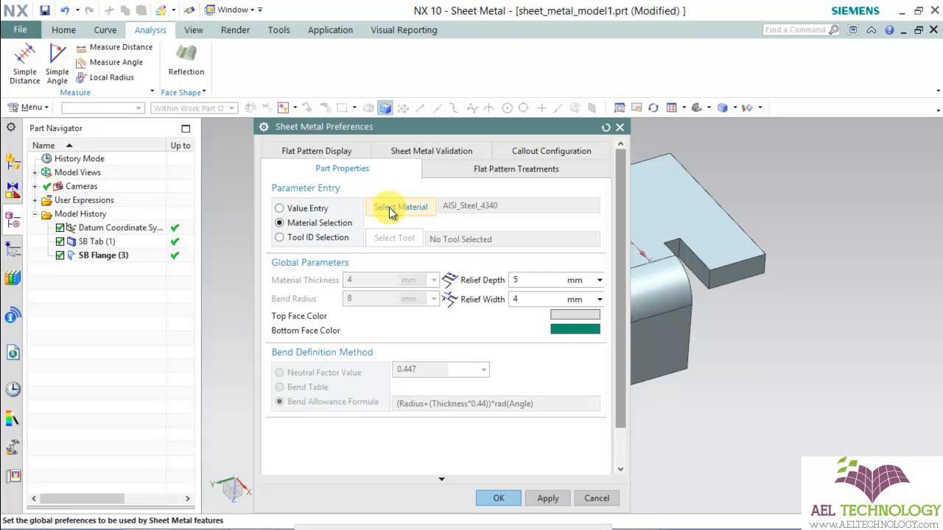
Step: Pick AISI_Steel_4340 as material, then switch parameter entry to Tool ID Selection
click(401, 206)
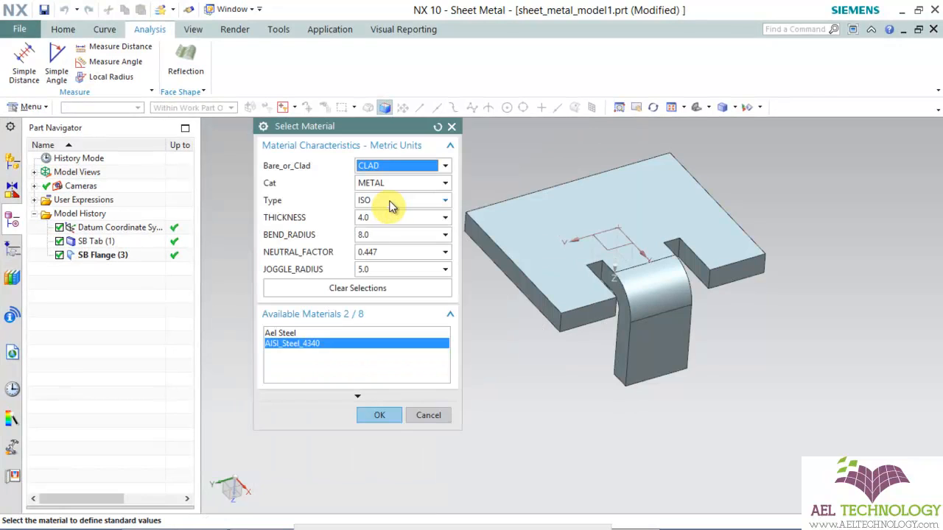
mouse_move(366, 268)
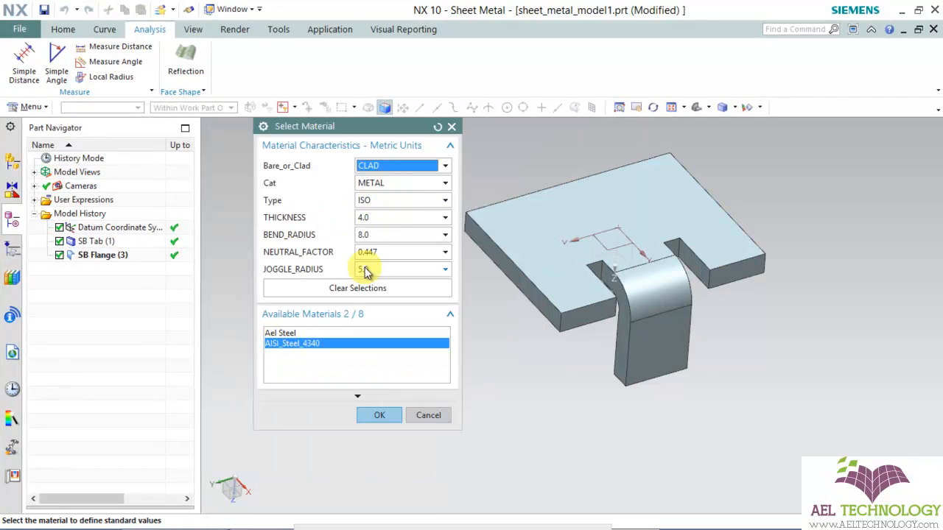
click(357, 288)
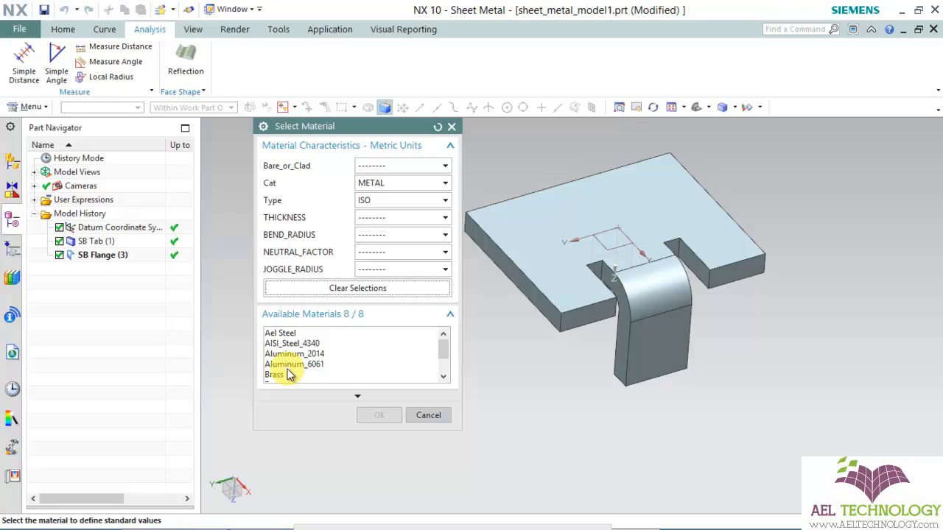
click(294, 343)
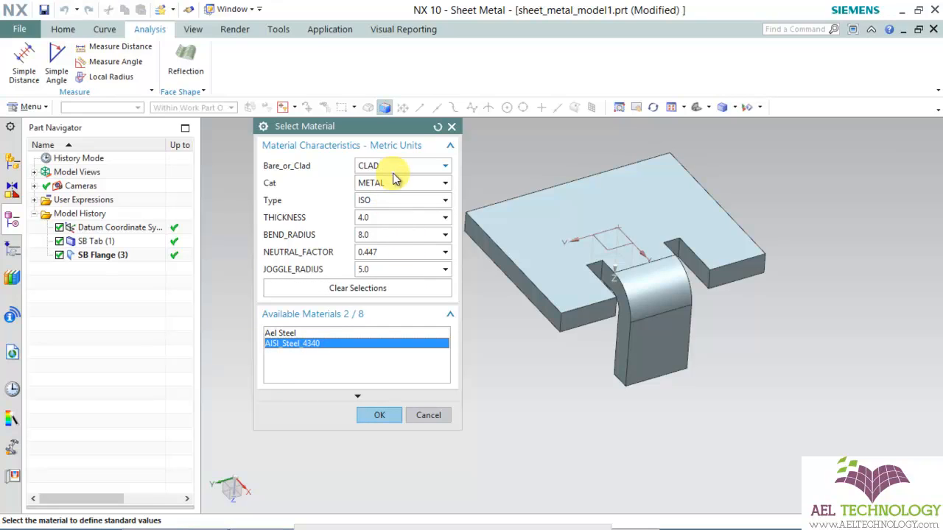
mouse_move(388, 206)
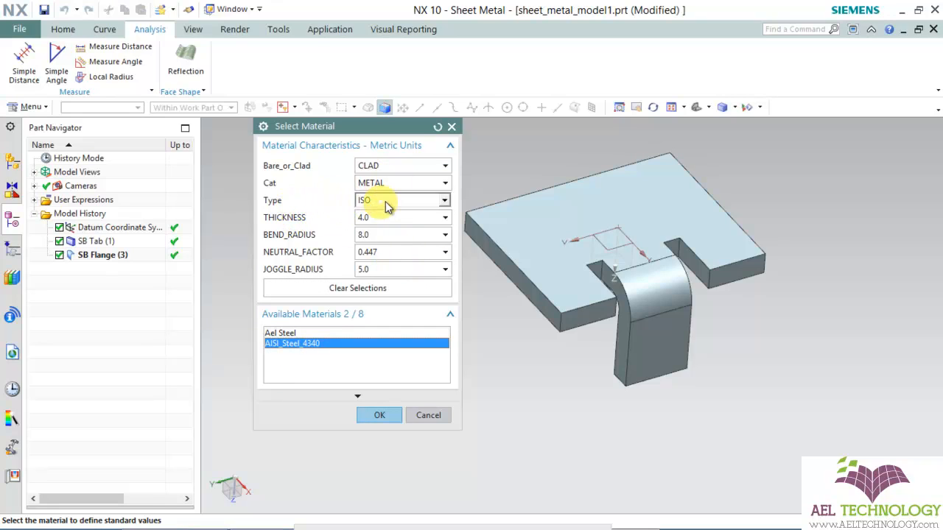
mouse_move(315, 272)
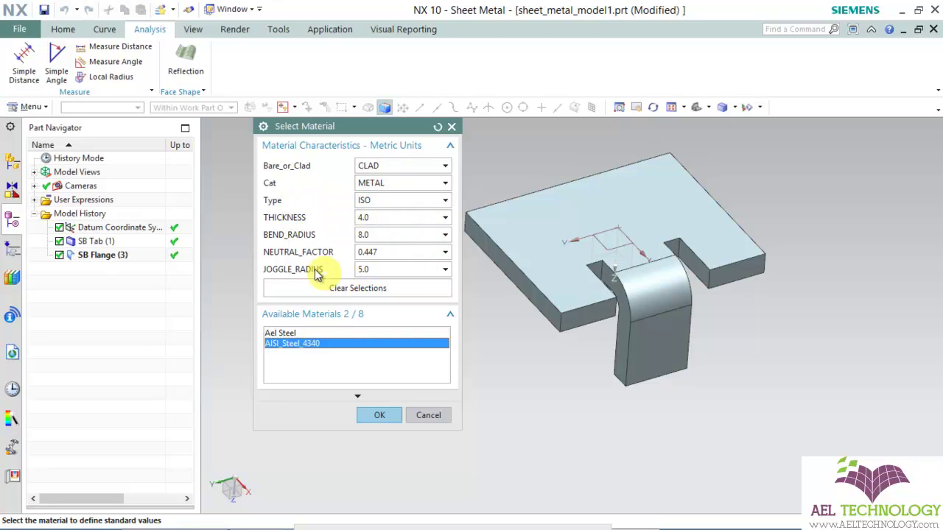
click(378, 415)
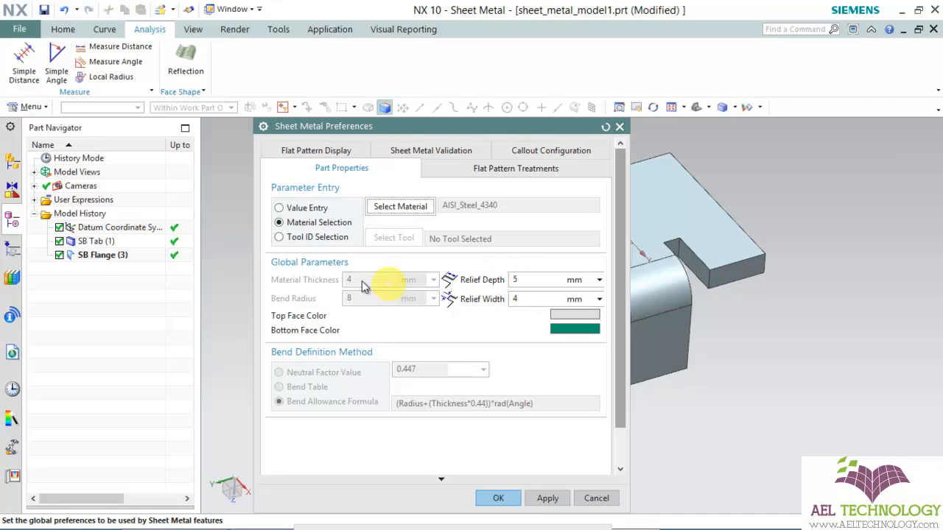
mouse_move(480, 290)
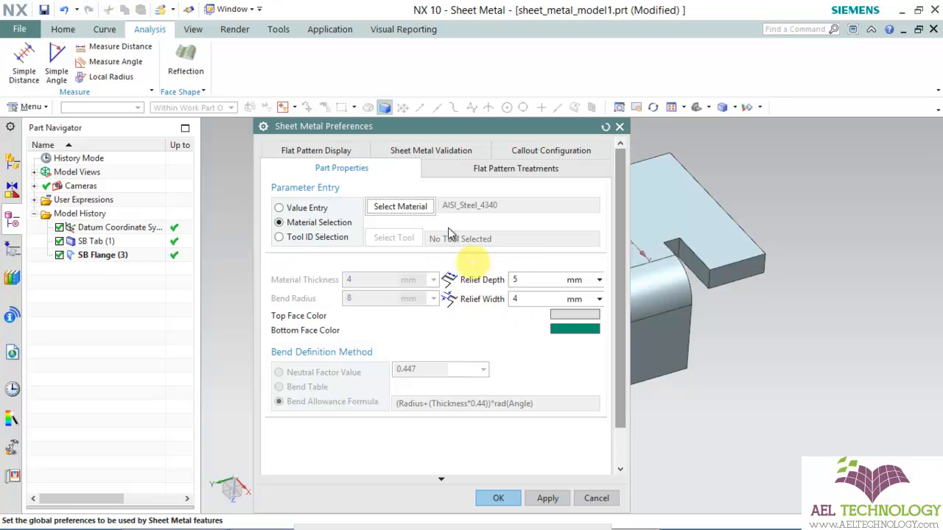
click(278, 237)
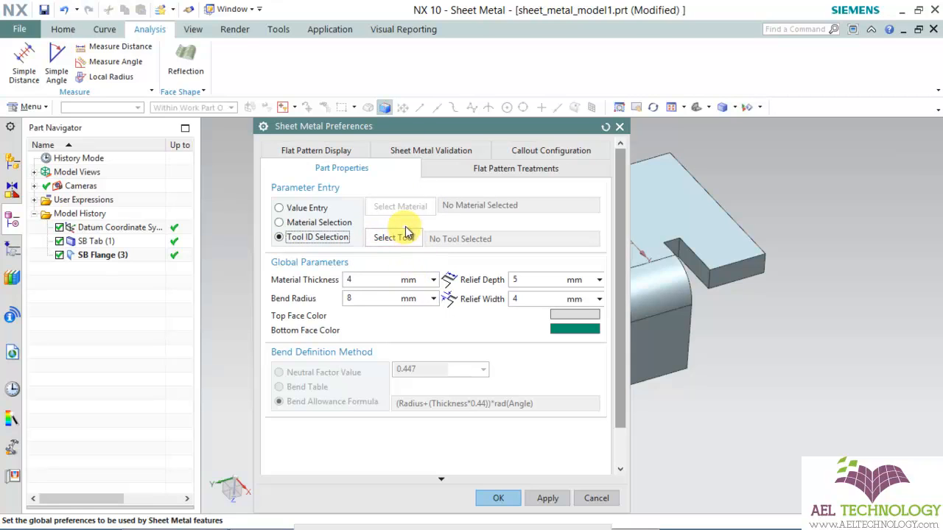
Step: Select bending tool 2983-1928G from Available Tools (bend radius 0.2, neutral factor 0.33)
click(393, 238)
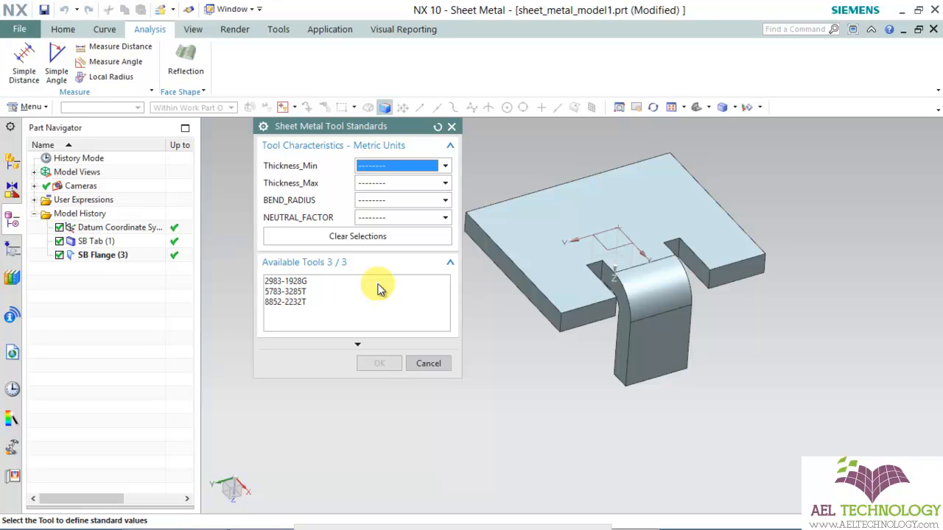
click(284, 281)
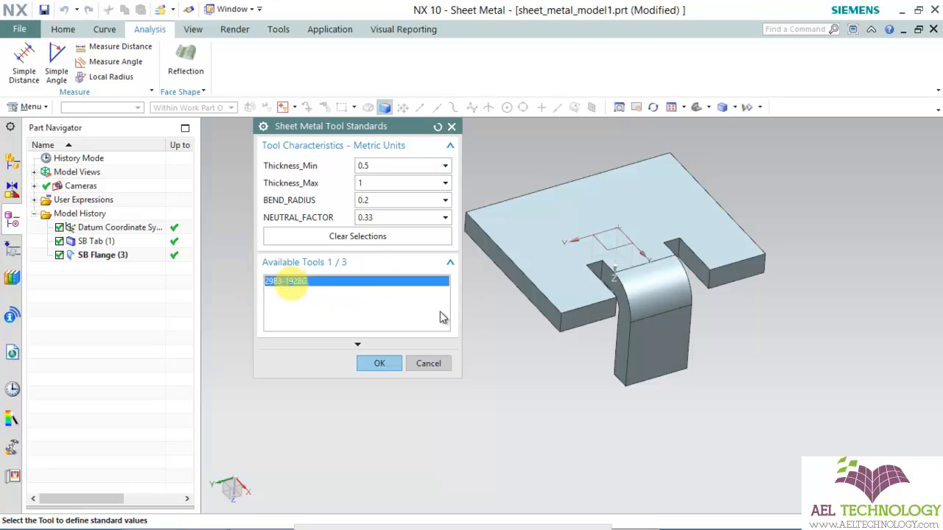
mouse_move(392, 326)
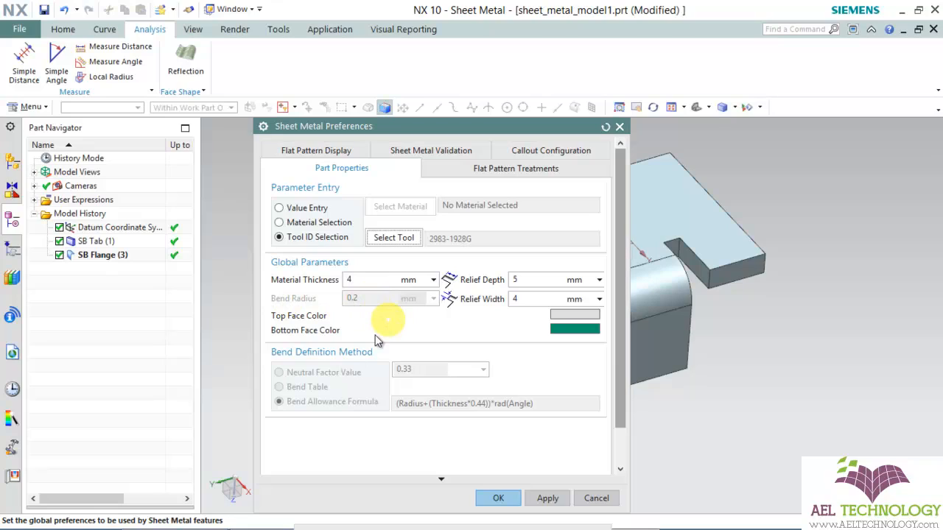
mouse_move(350, 368)
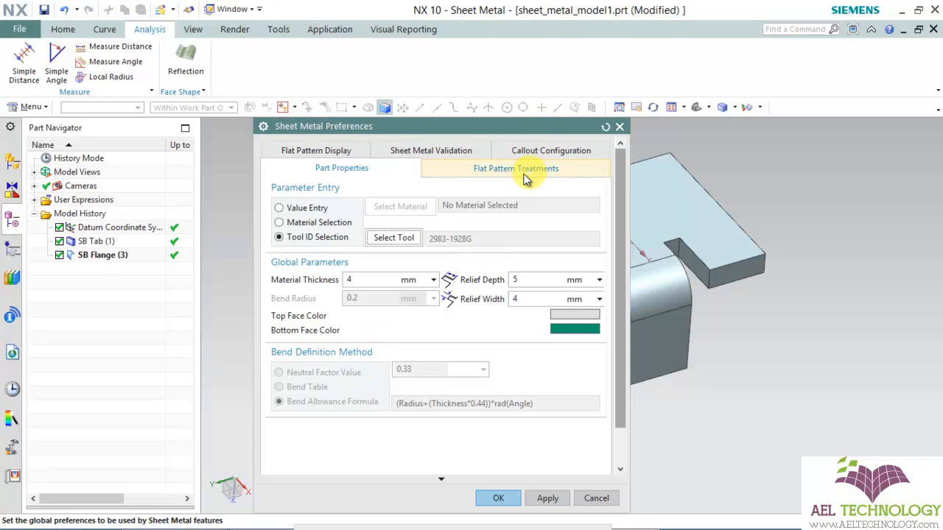
Step: Set both outside and inside flat pattern corner treatments to Chamfer
click(516, 168)
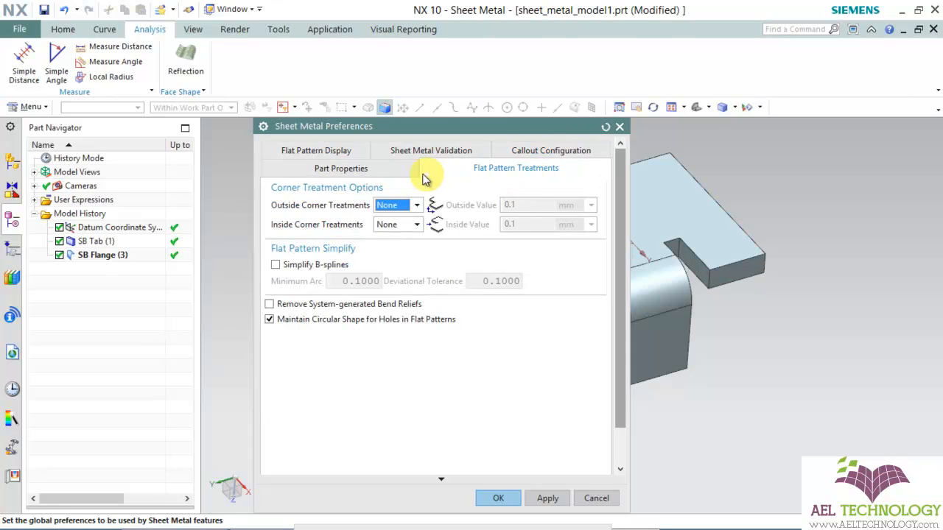
drag(423, 126, 376, 110)
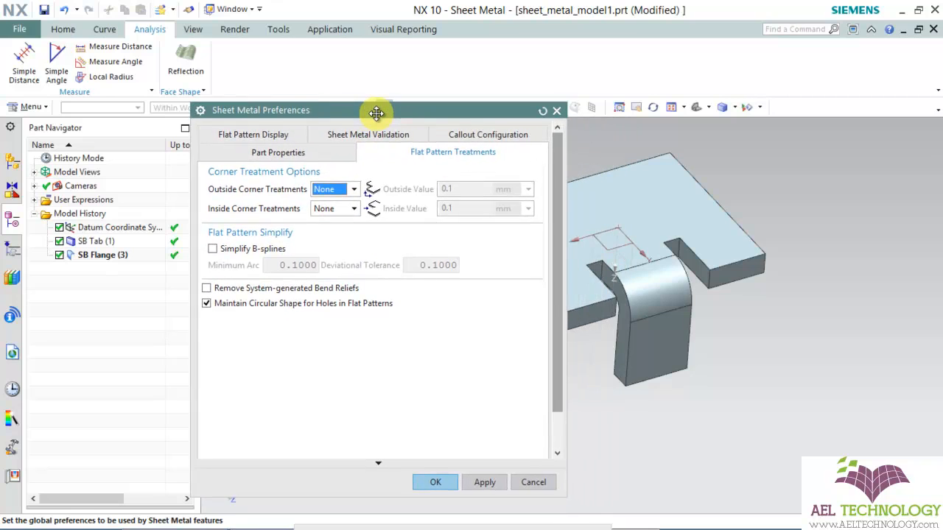
drag(376, 112, 327, 102)
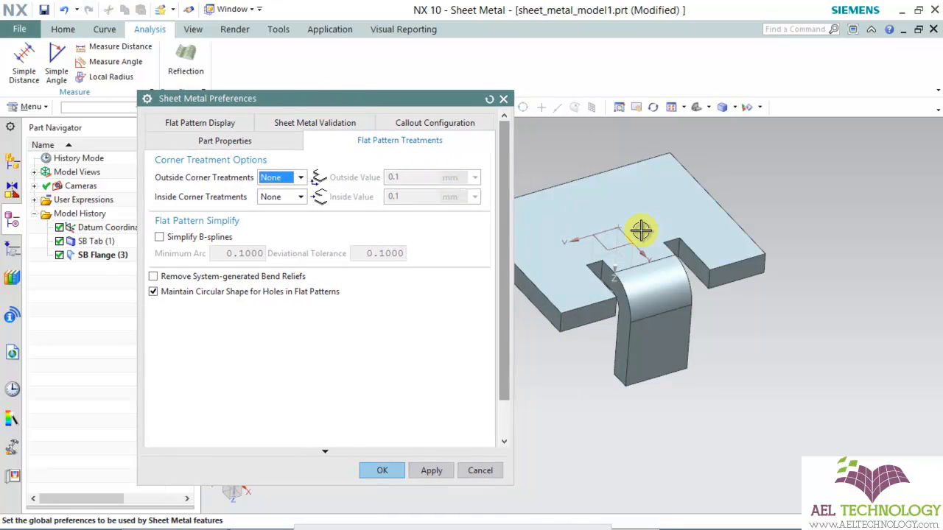
mouse_move(288, 210)
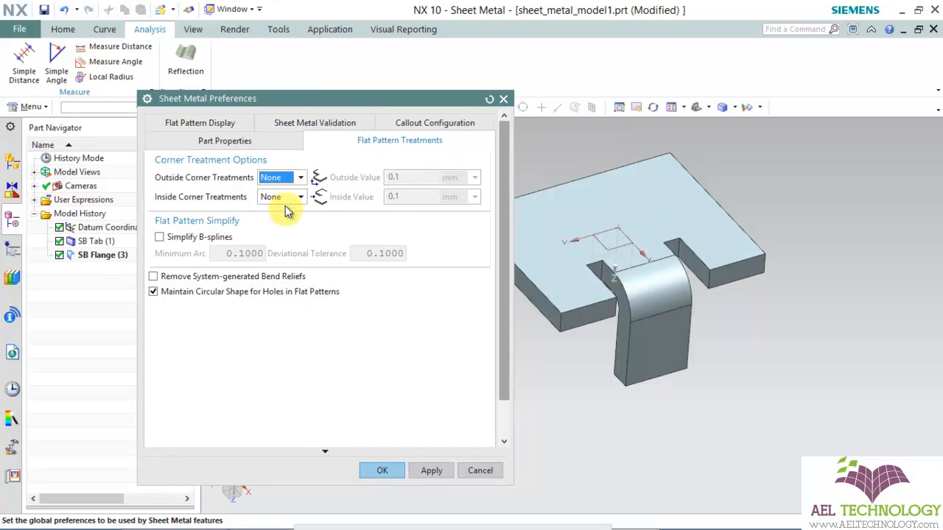
click(300, 177)
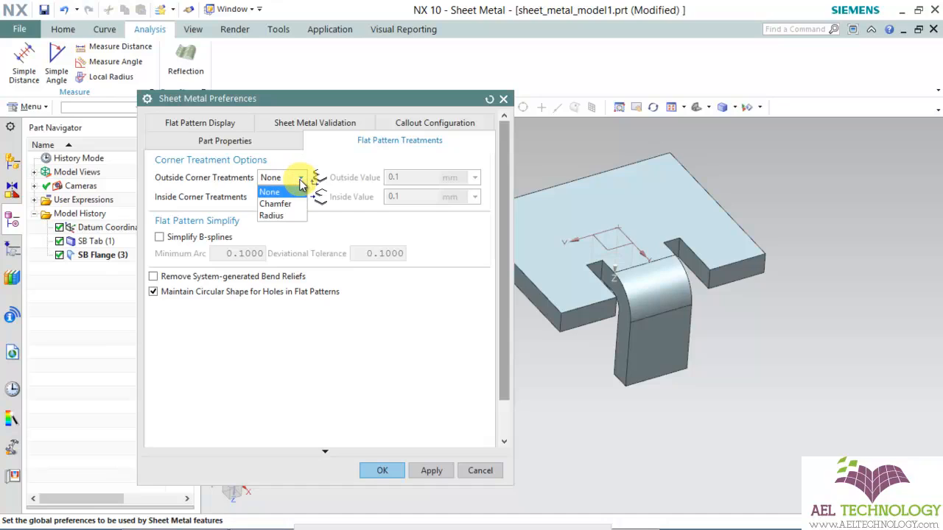
mouse_move(287, 216)
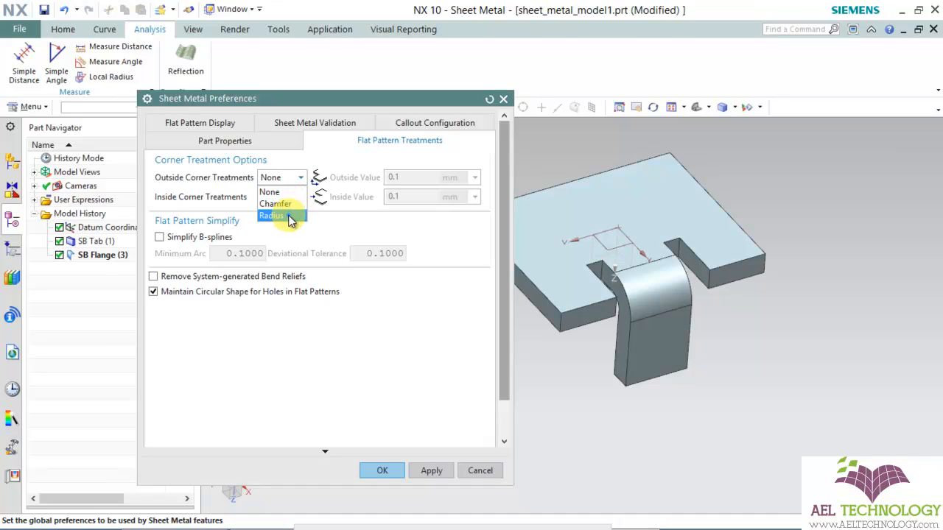
mouse_move(289, 192)
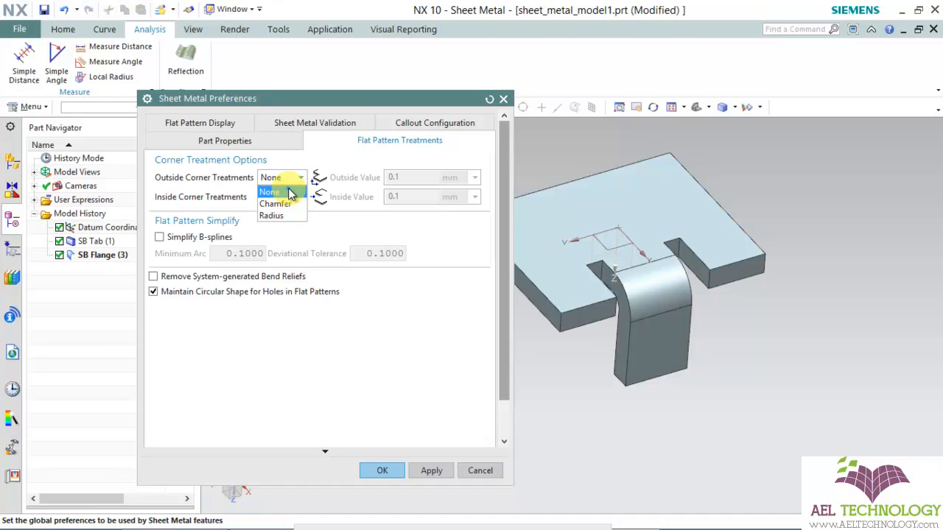
click(274, 204)
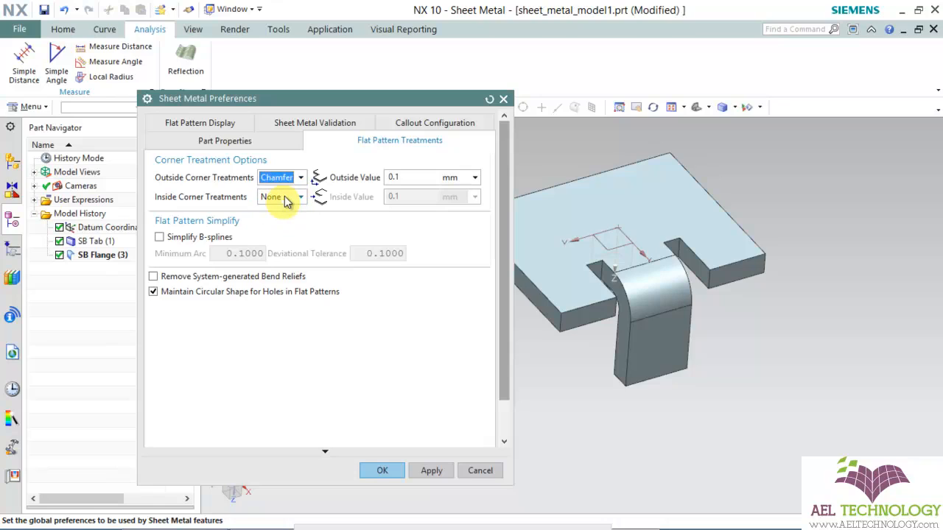
mouse_move(188, 180)
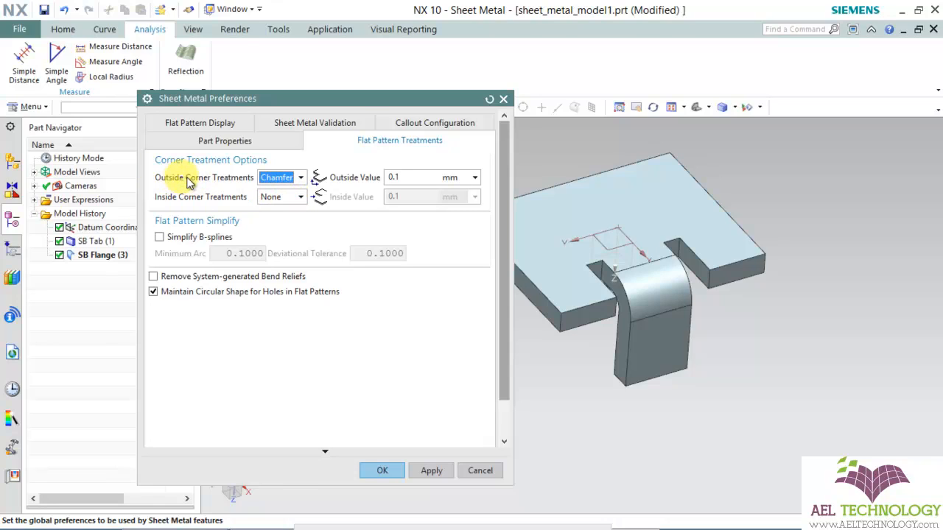
click(299, 197)
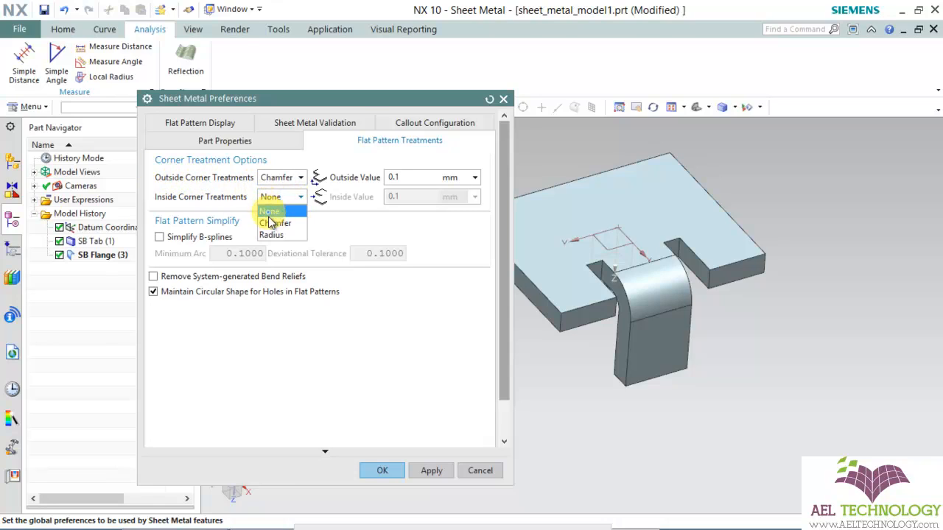
click(275, 223)
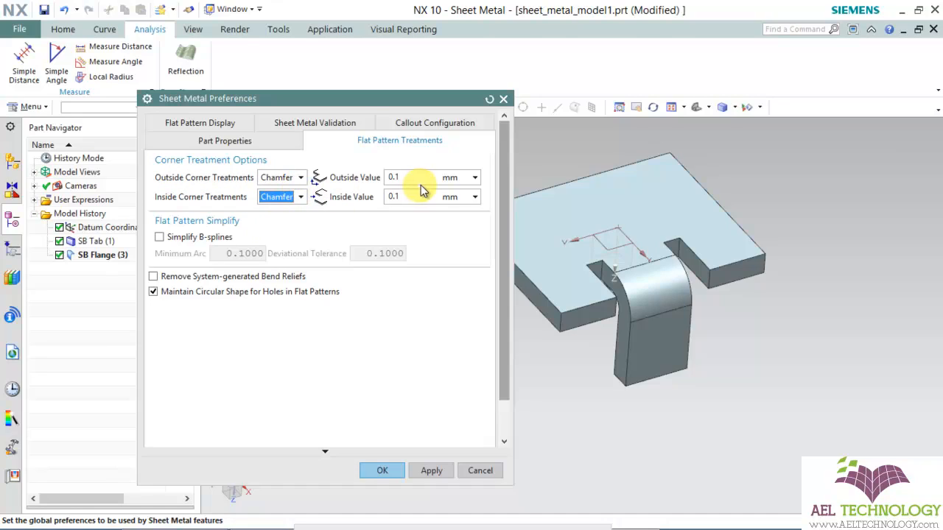
Step: Set the outside chamfer value to 0.54 and accept the sheet metal preferences
click(409, 178)
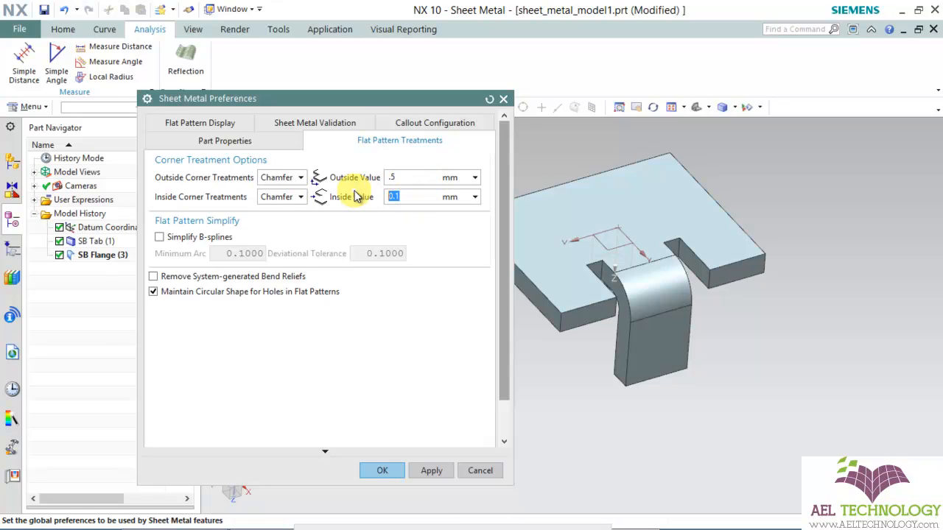
text(.54)
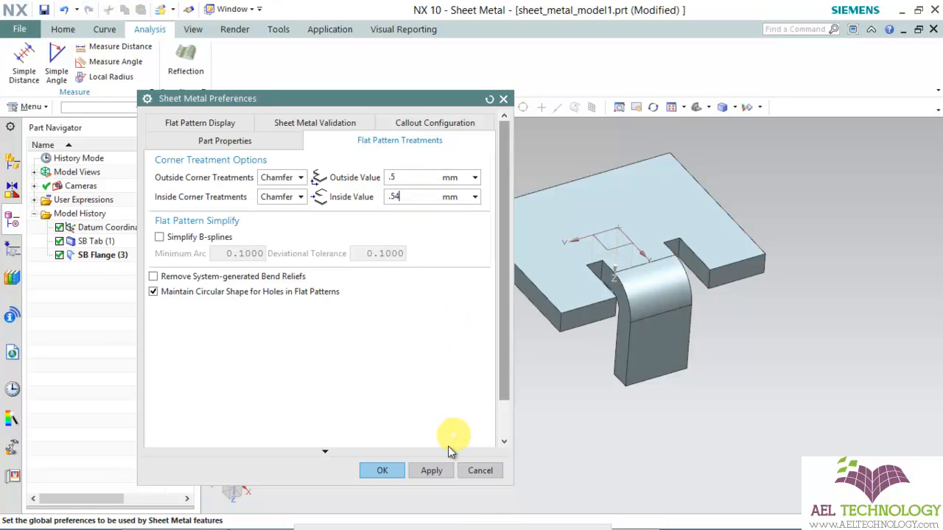
click(225, 141)
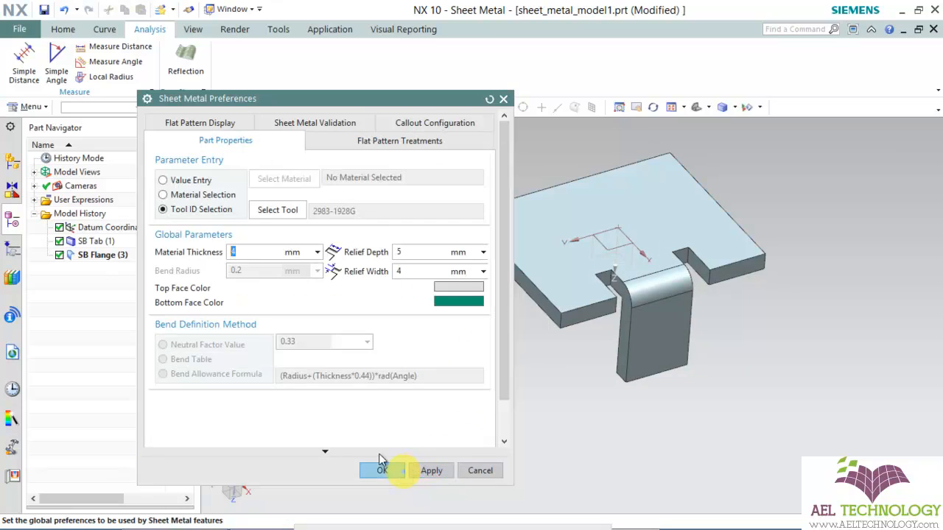
click(381, 471)
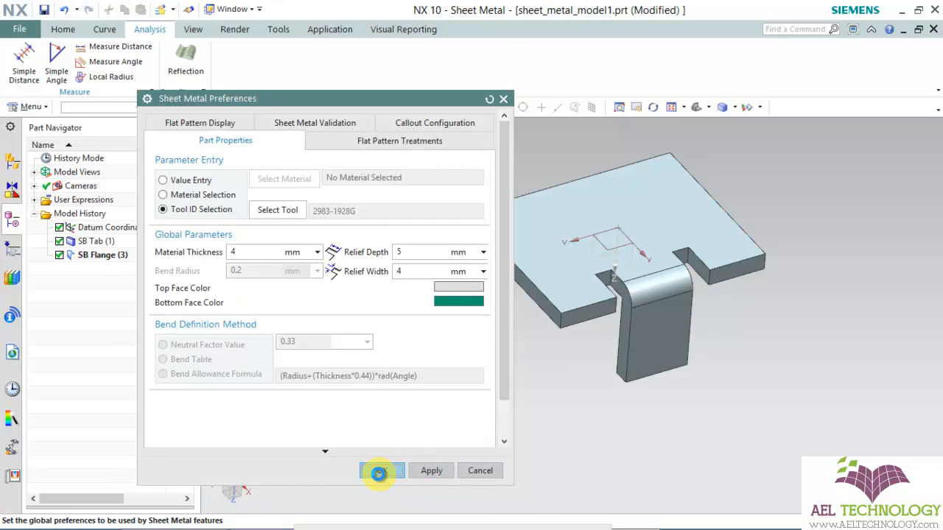
click(381, 470)
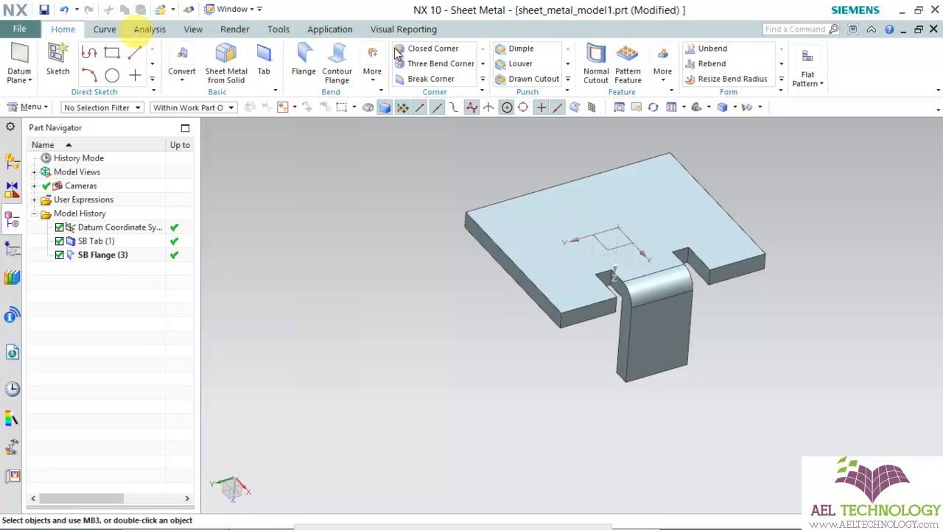
Step: Apply a Flat Pattern with the tab's top face upward, dismiss the notice, and cancel
click(811, 83)
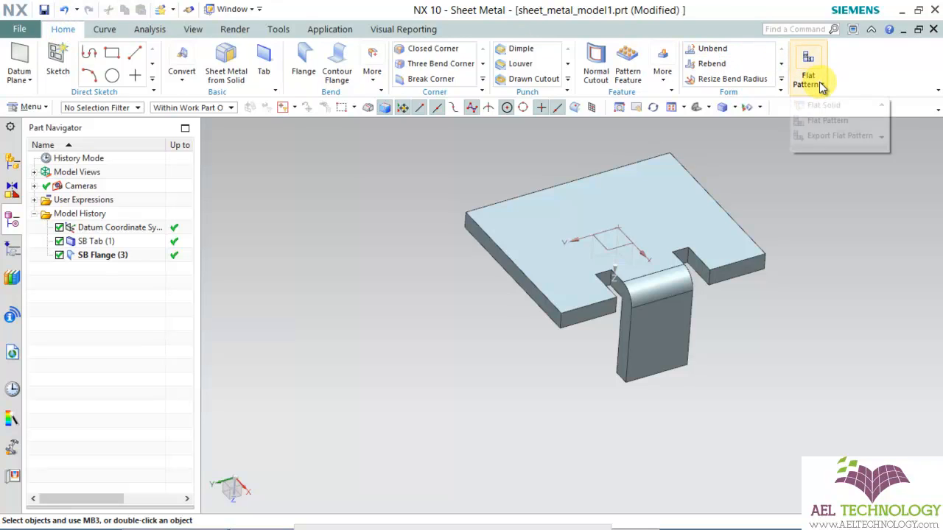
click(809, 65)
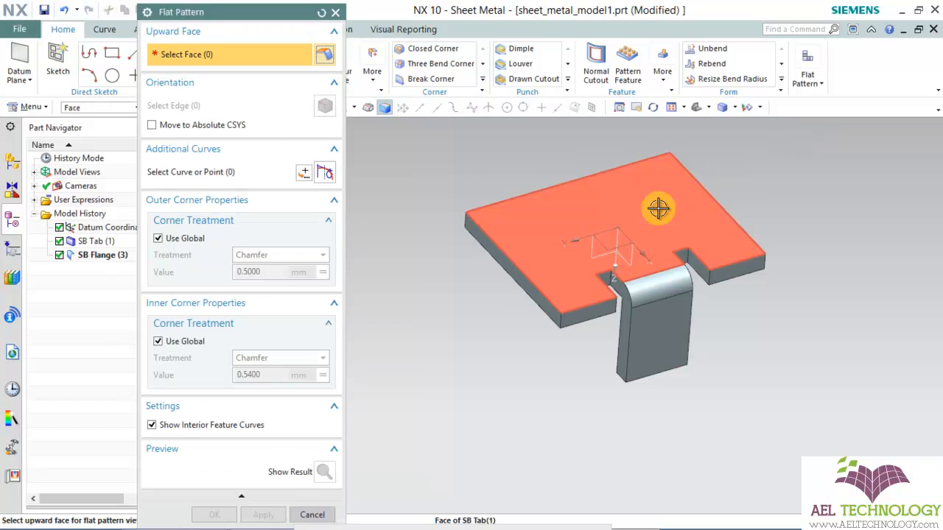
click(658, 208)
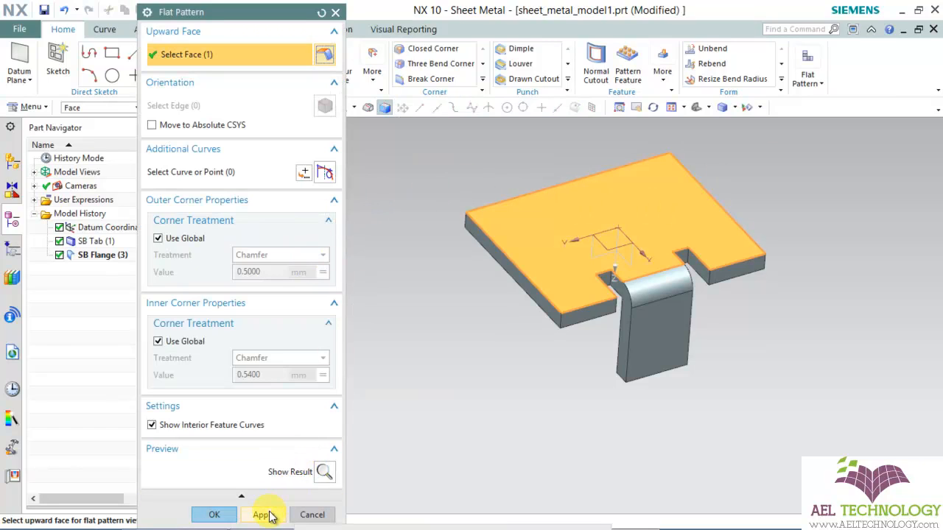
click(263, 514)
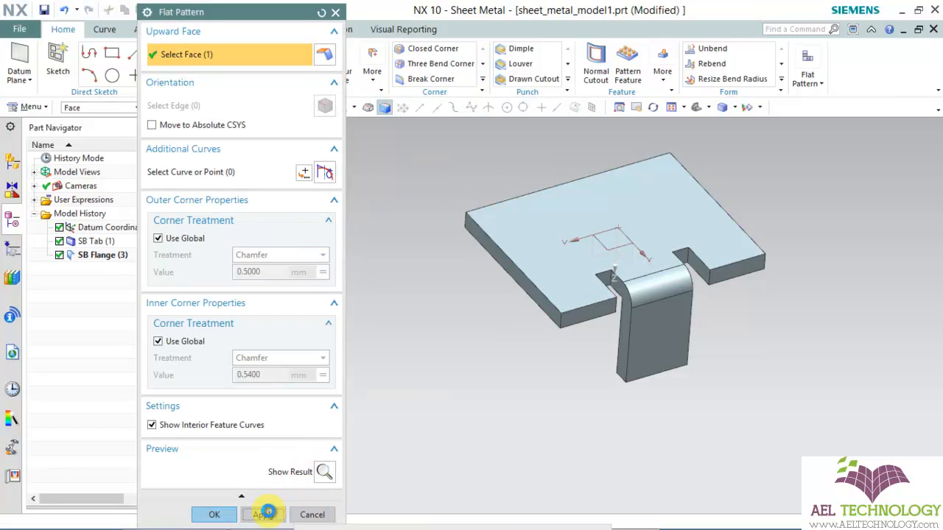
click(263, 515)
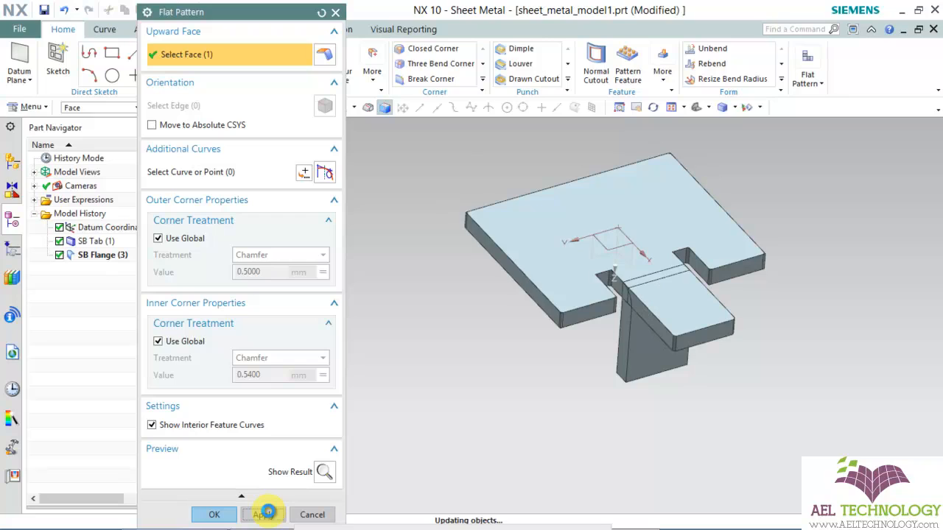
click(263, 514)
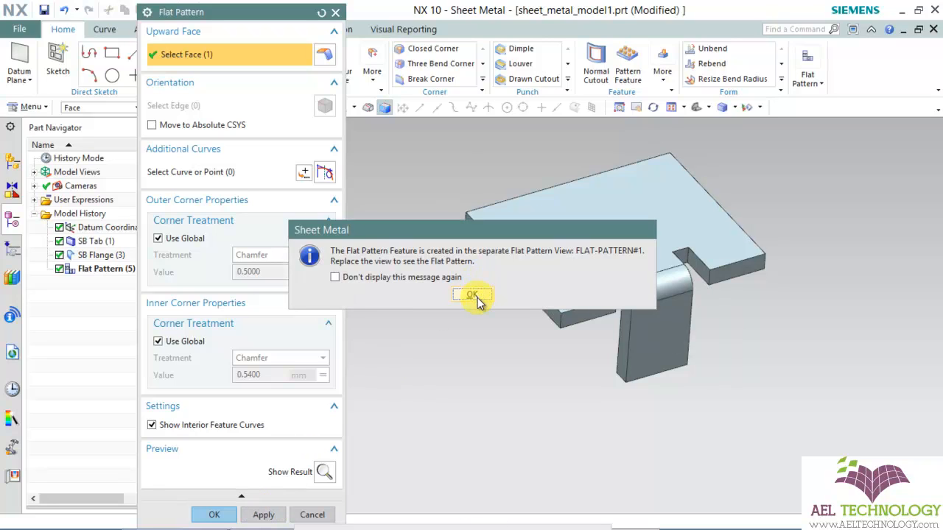
click(471, 294)
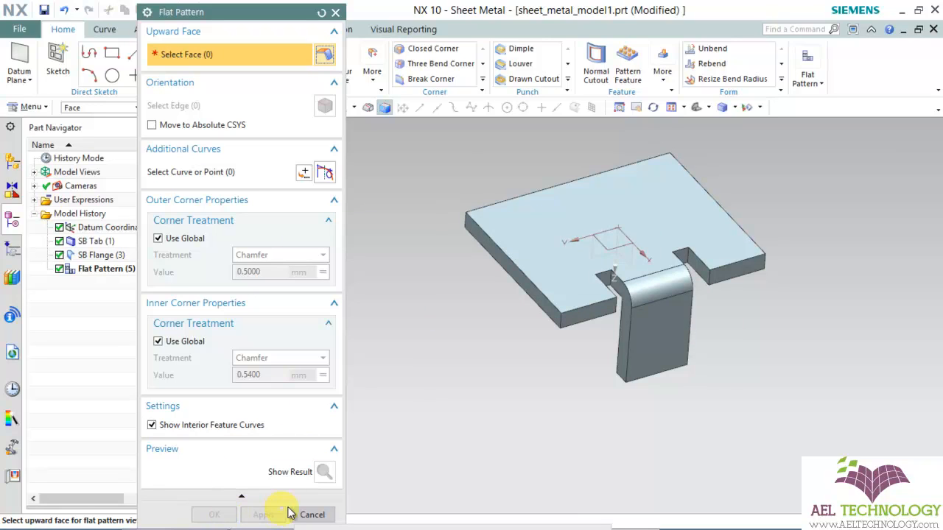
click(310, 515)
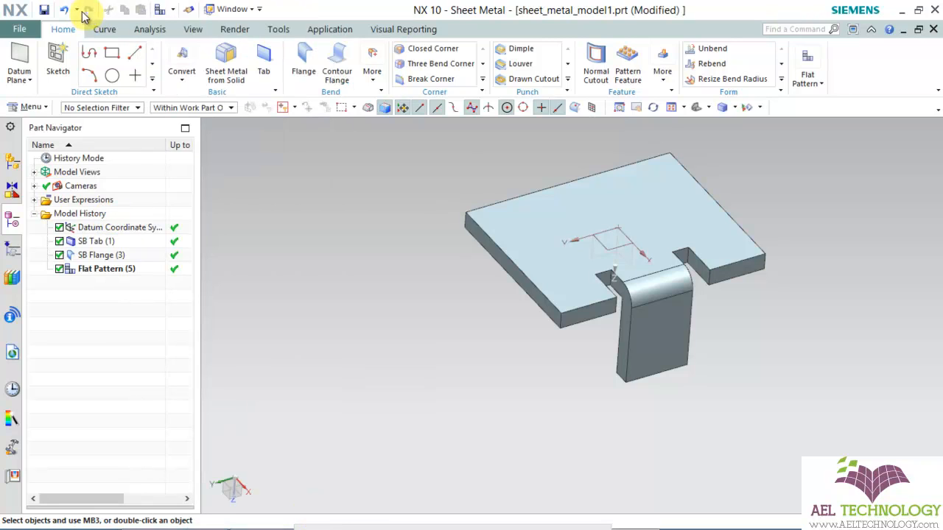
Step: Replace the layout view with FLAT-PATTERN#1 via Menu > View > Layout > Replace View
click(192, 29)
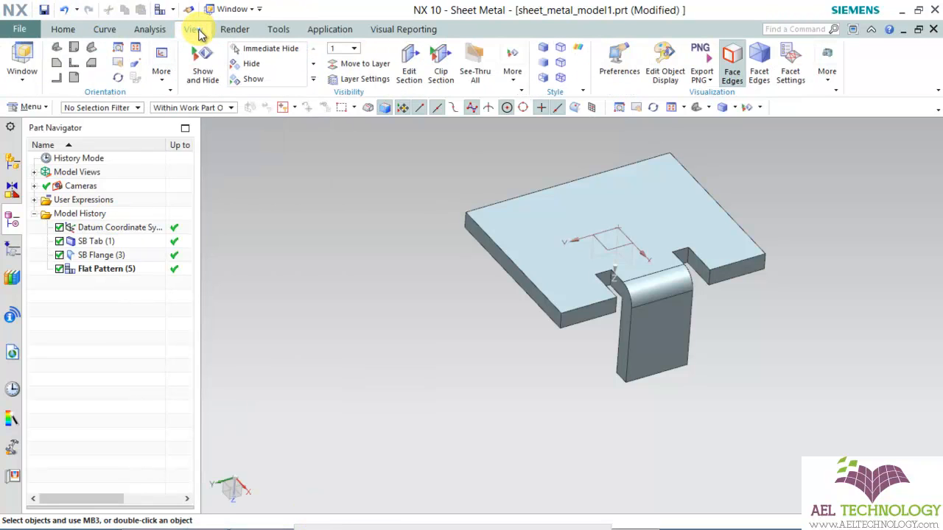
click(29, 107)
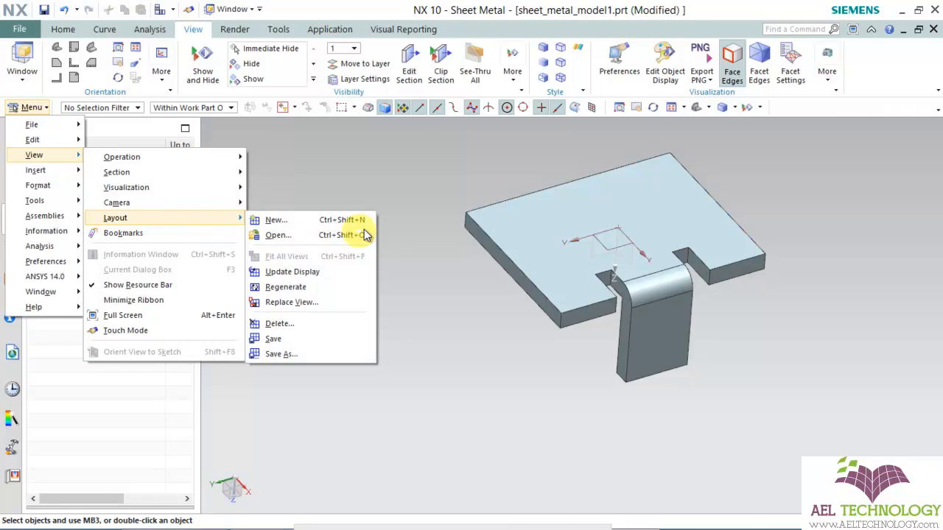
mouse_move(309, 302)
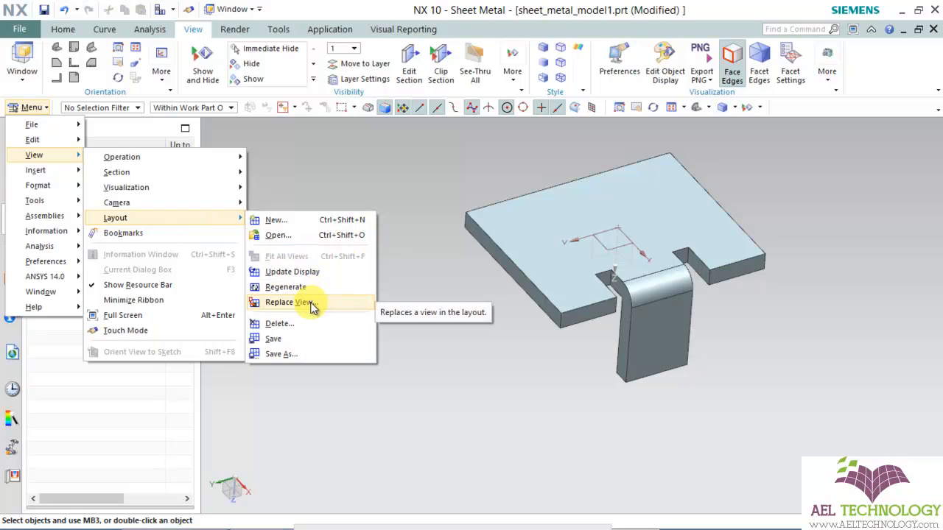
click(292, 302)
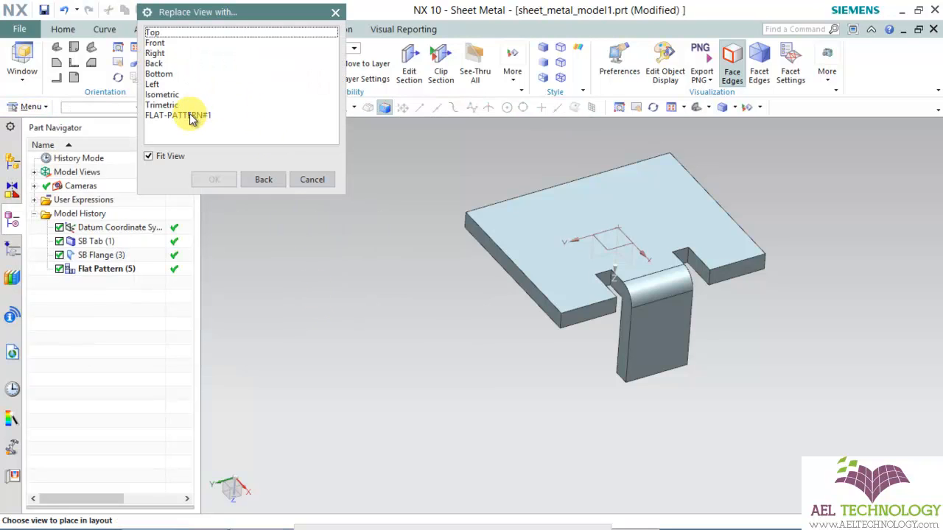
click(179, 115)
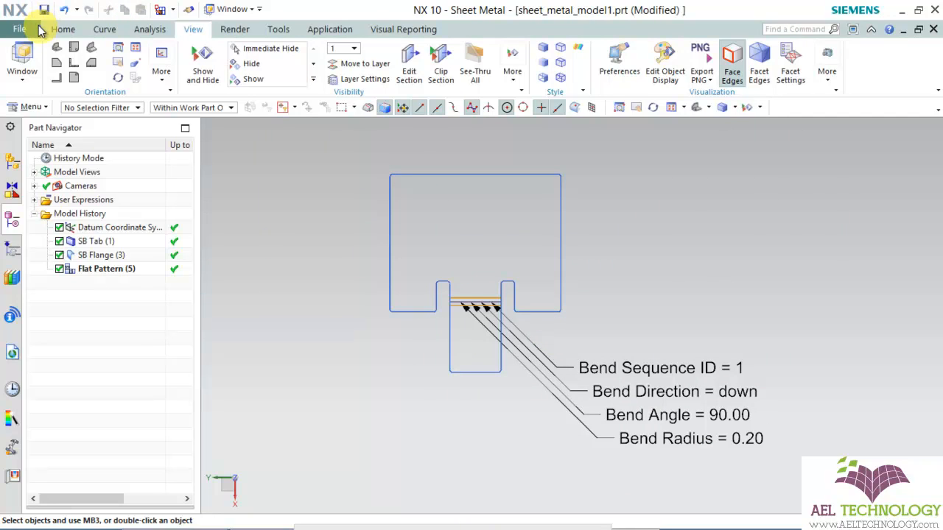
Step: Replace the layout view back with the Isometric view of the folded part
click(26, 107)
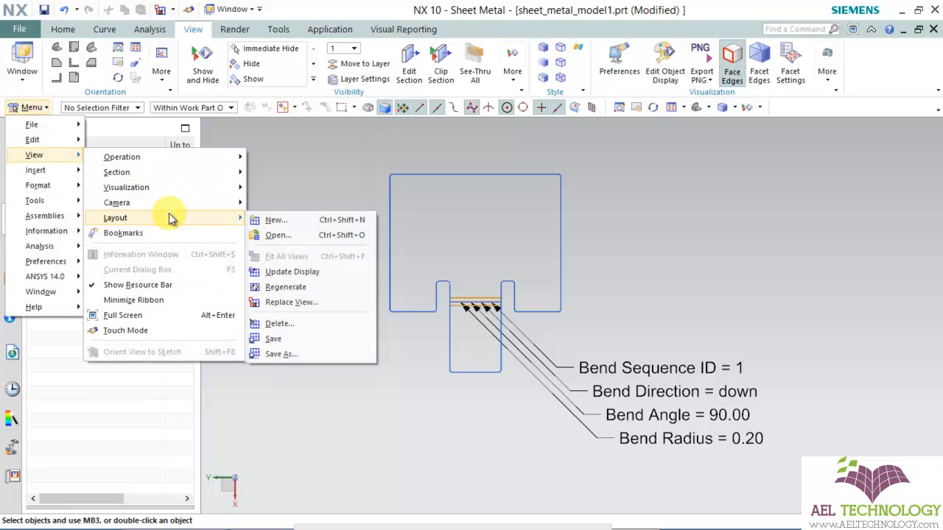
mouse_move(306, 302)
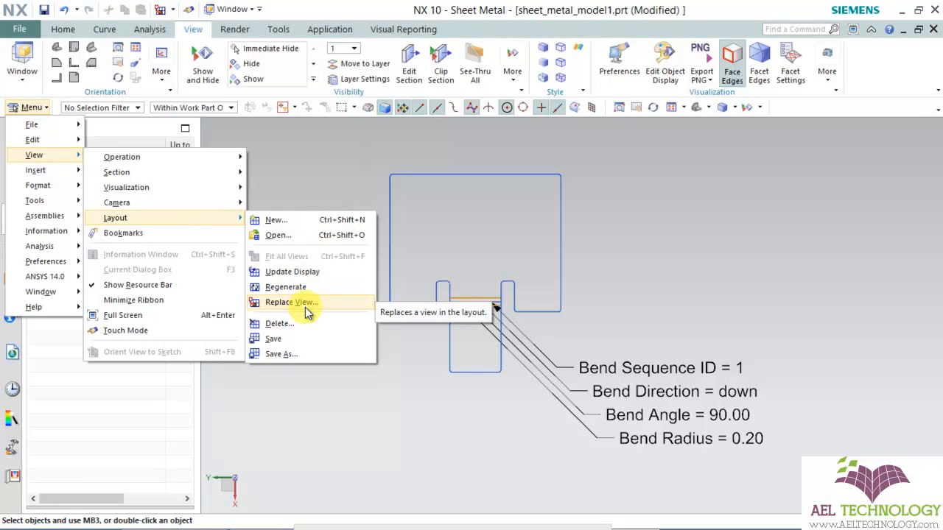
click(291, 302)
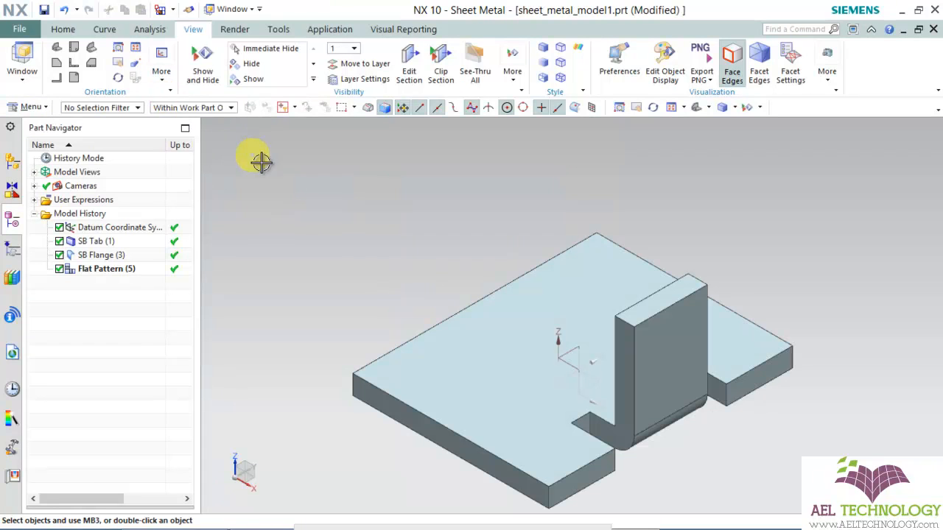
click(19, 28)
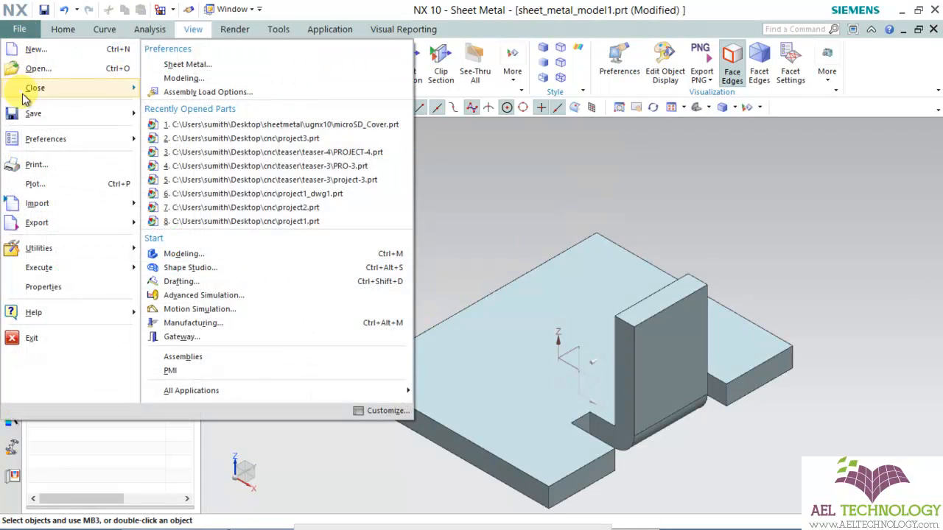
Step: Open Sheet Metal preferences and show the Callout Configuration tab with the Bend Radius formula
click(187, 64)
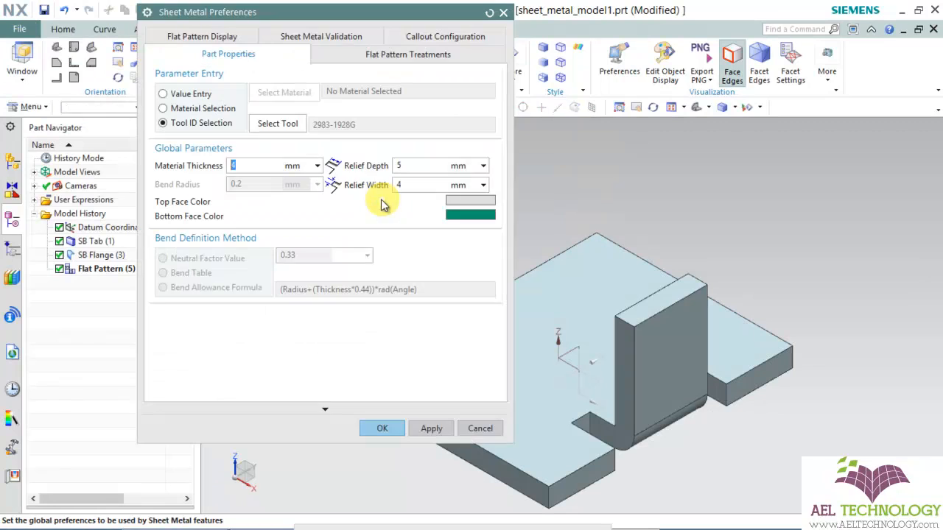
click(445, 36)
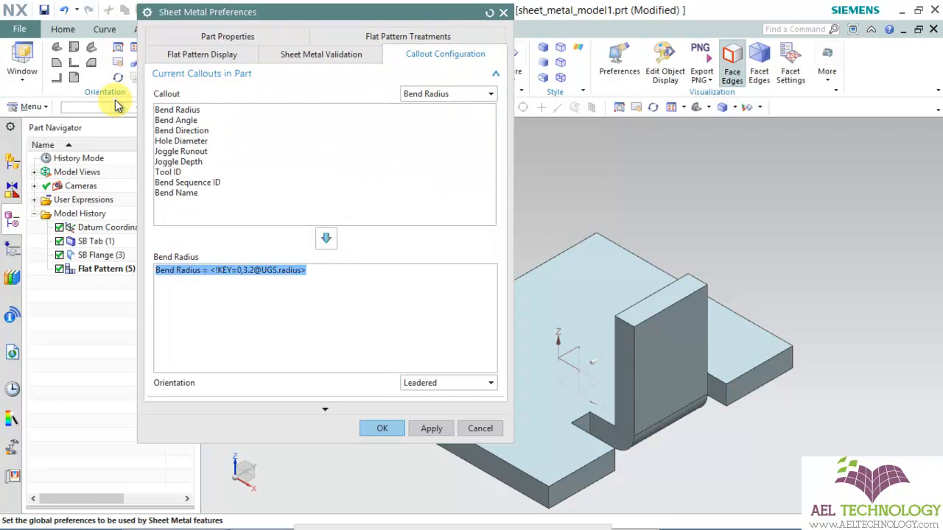
mouse_move(264, 142)
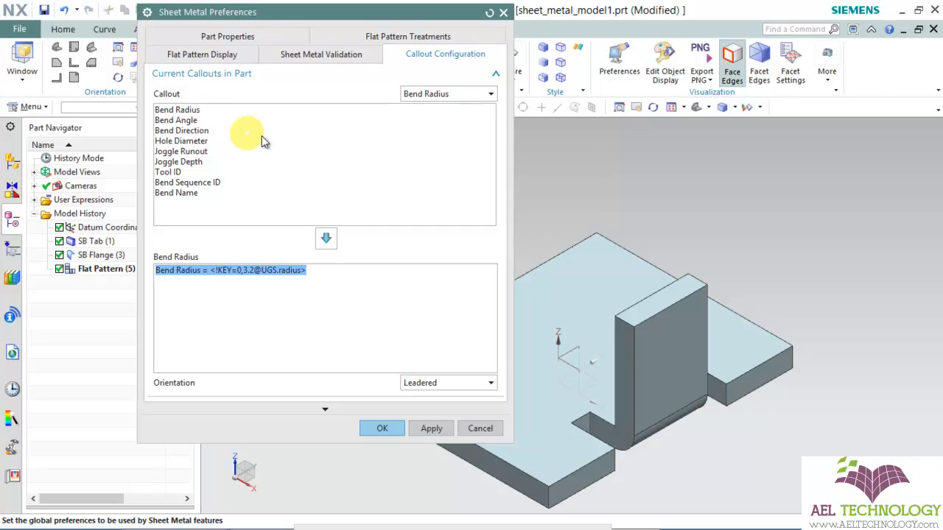
mouse_move(287, 140)
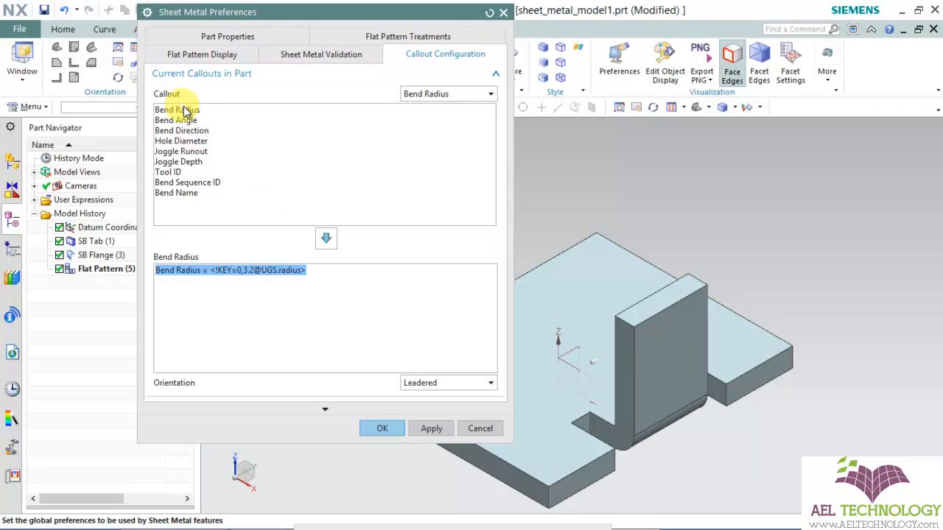
mouse_move(193, 146)
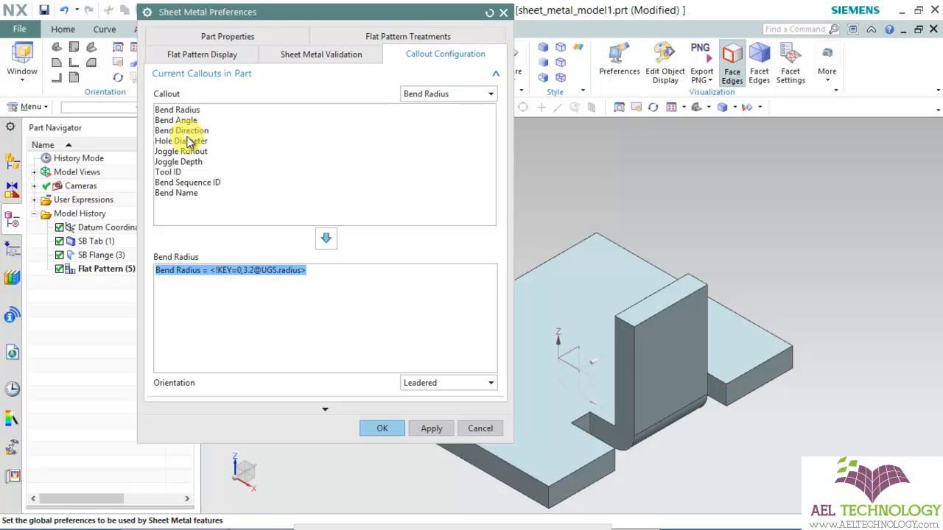
mouse_move(190, 139)
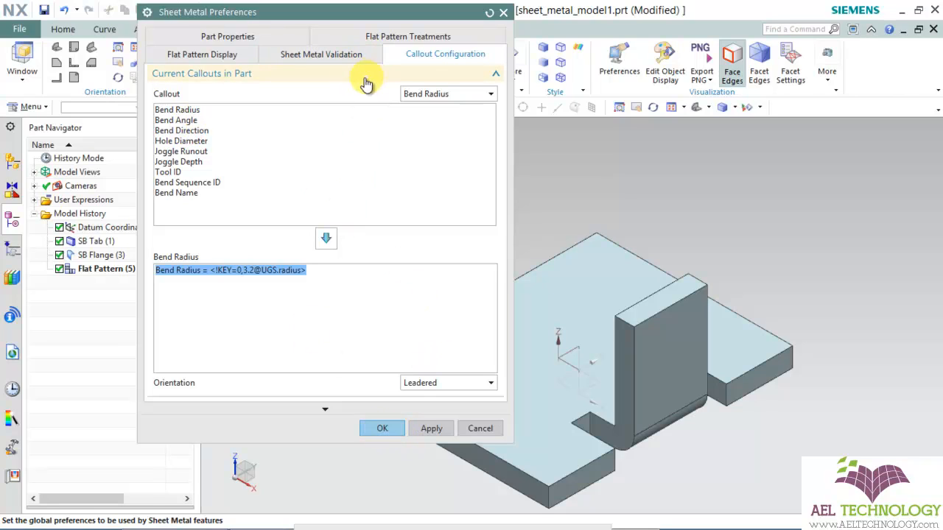
mouse_move(434, 58)
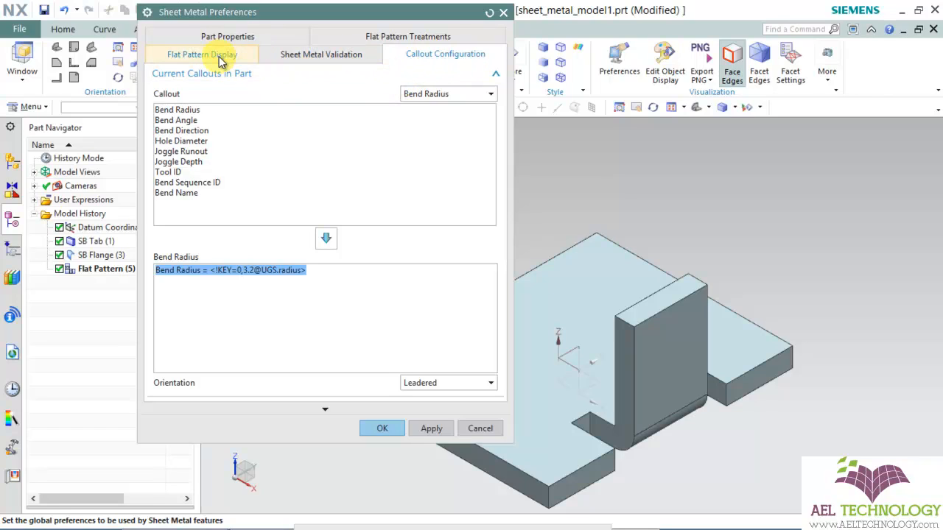
Step: Show the Sheet Metal Validation tab with 5.0 mm minimum tool clearance and web length
click(322, 53)
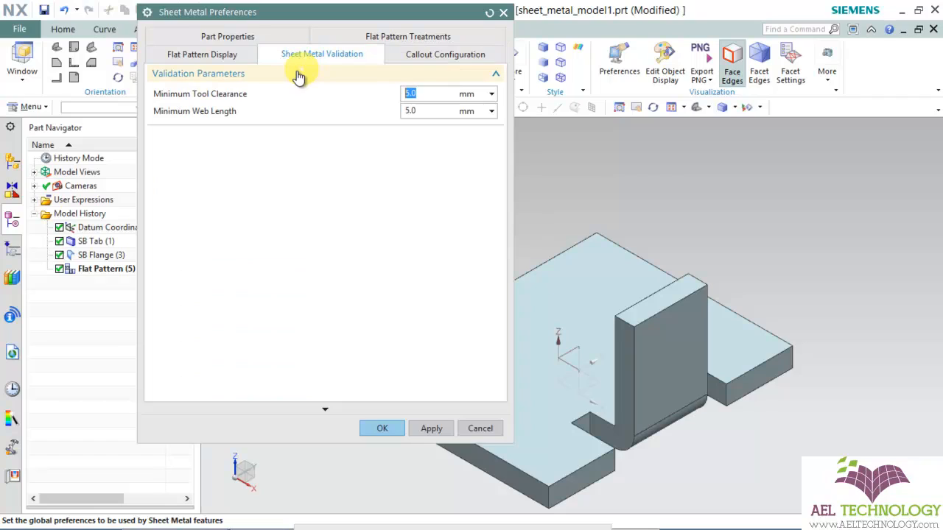
mouse_move(325, 88)
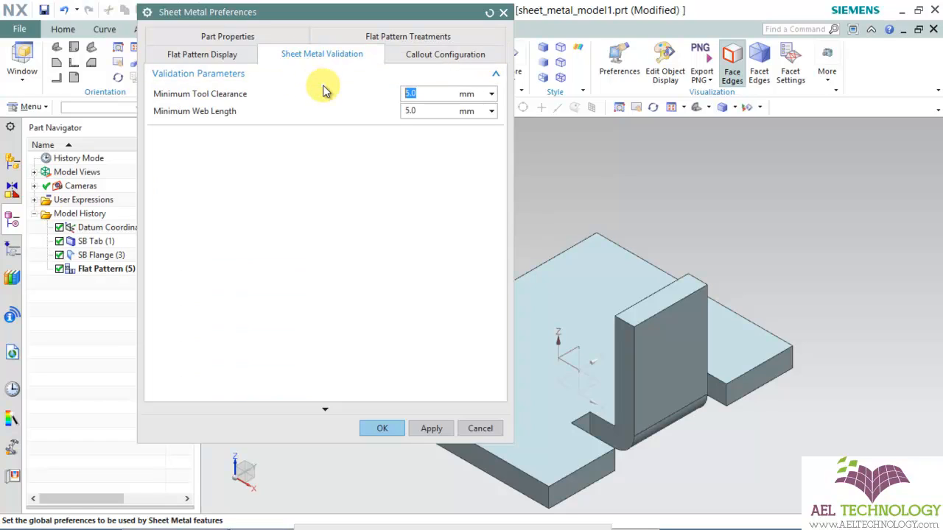